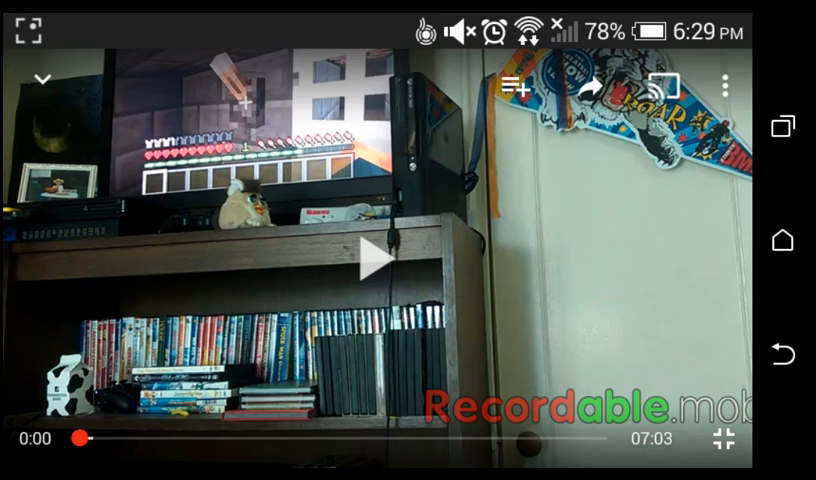
Step: Leave full-screen so the FNAF in Minecraft video's title and details show below the player
left_click(372, 260)
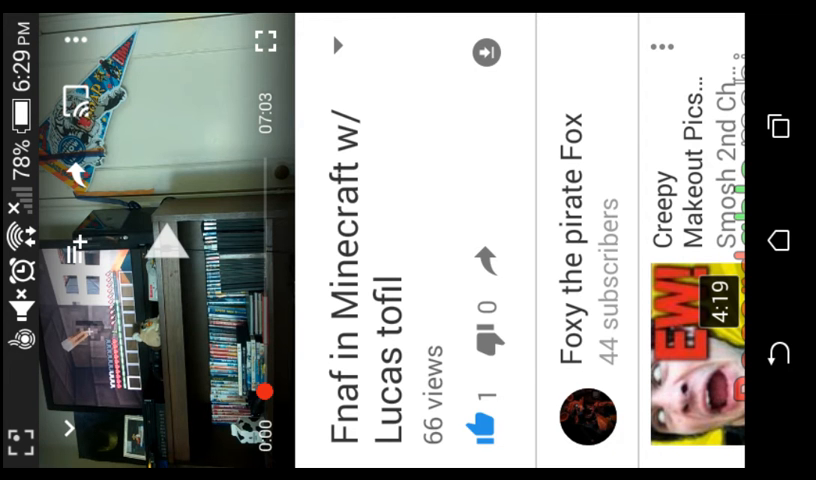
Step: Put the paused FNAF video back into full-screen at 0:00
left_click(482, 426)
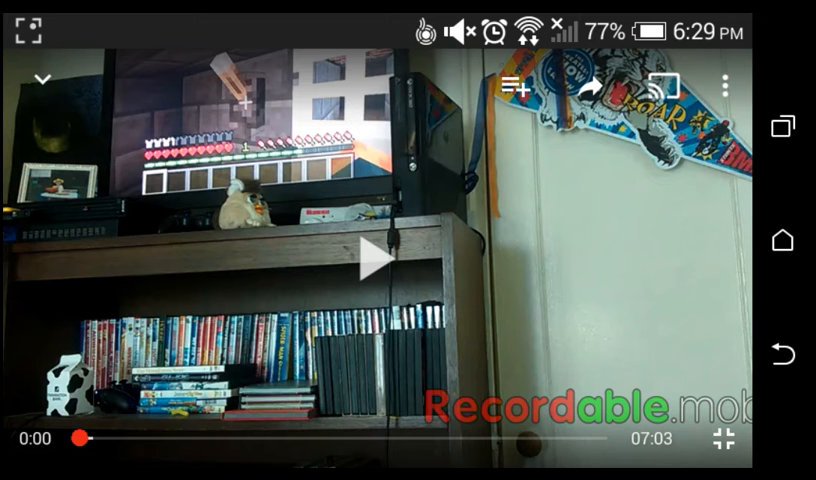
Step: Start the FNAF video, pause at 0:11, then resume playback toward 0:17
left_click(374, 256)
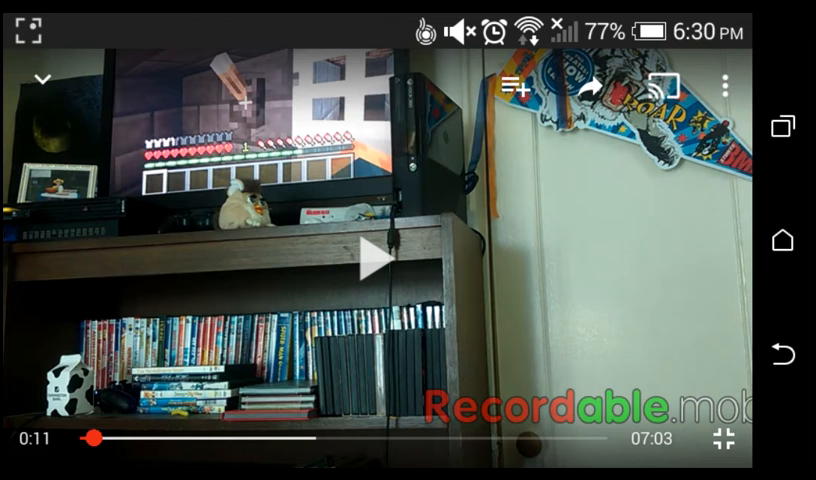
left_click(376, 262)
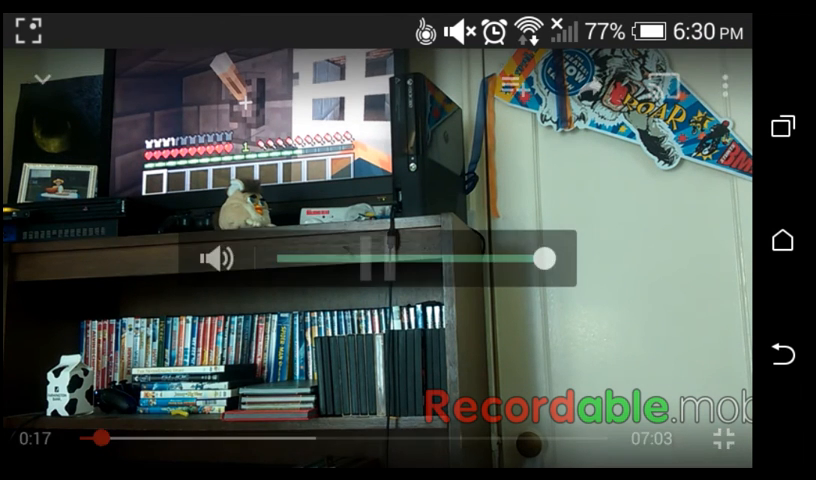
Step: Let the video run from 0:17 and pause it at 1:03
left_click(408, 240)
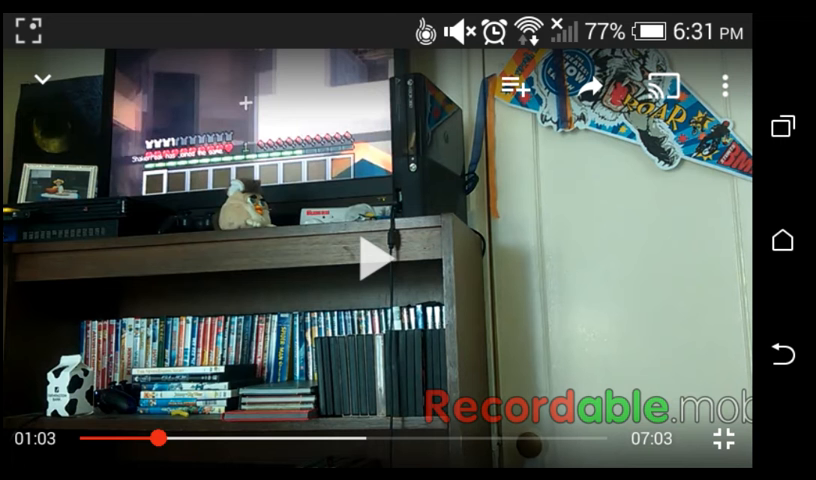
Step: Resume from 1:03 and pause the video again at 1:32
left_click(376, 262)
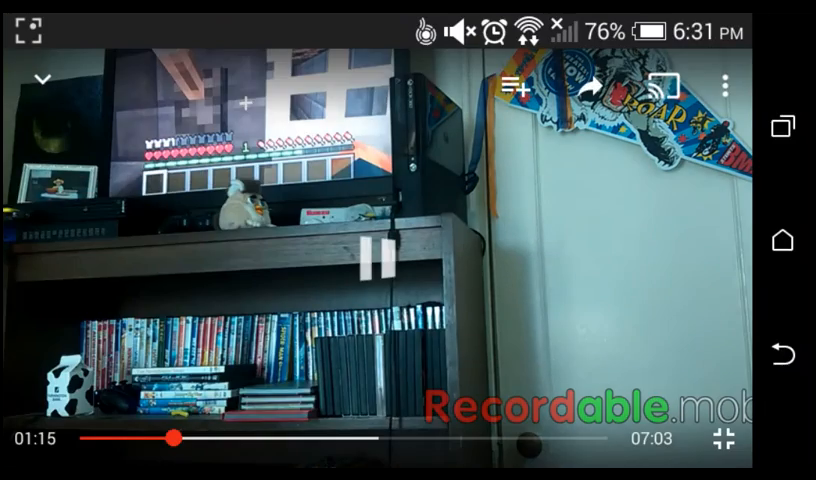
left_click(376, 264)
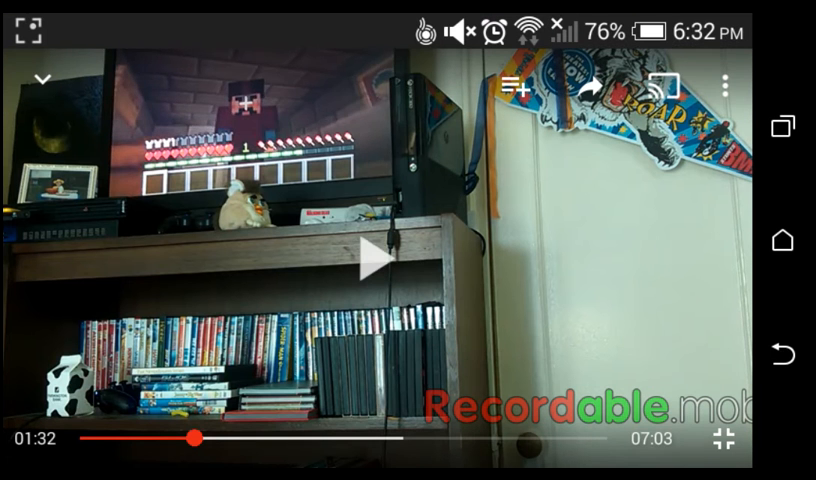
Step: Resume from 1:32 and let the video play on to a pause at 2:13
left_click(372, 256)
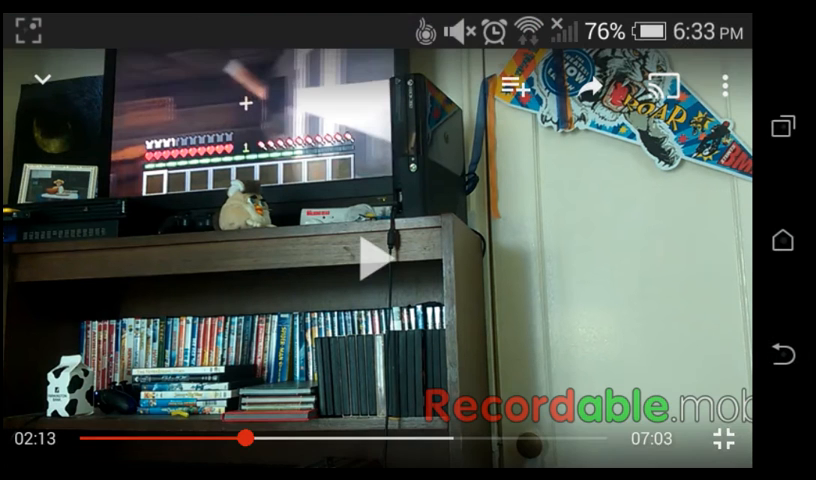
Step: Resume from 2:13, continue past a brief 2:46 pause, and hide controls while playing beyond 3:13
left_click(378, 256)
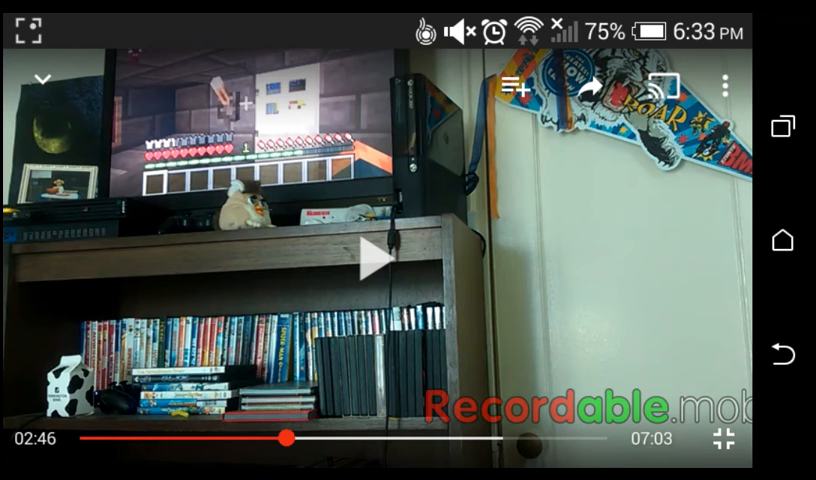
left_click(376, 256)
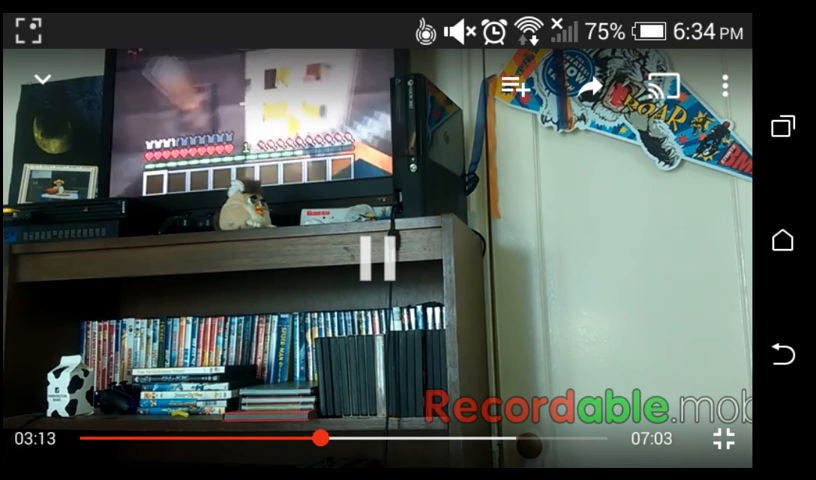
left_click(378, 264)
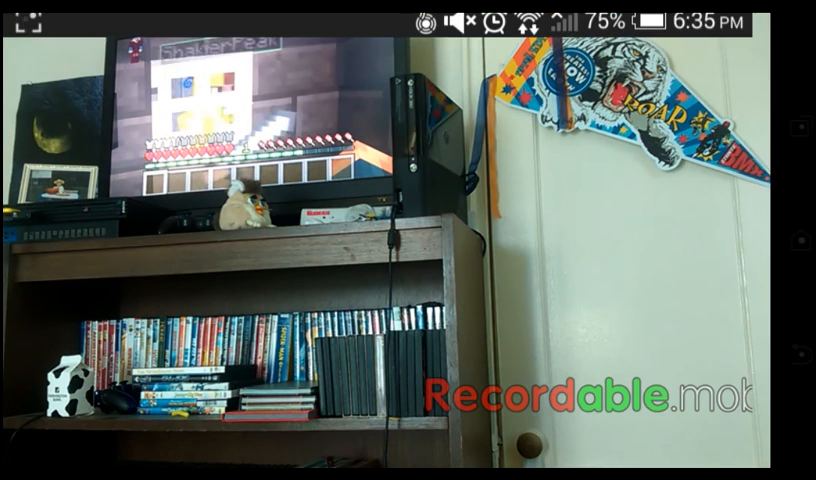
Step: Pause the video at 3:51 briefly, then resume it playing past 4:12
left_click(408, 240)
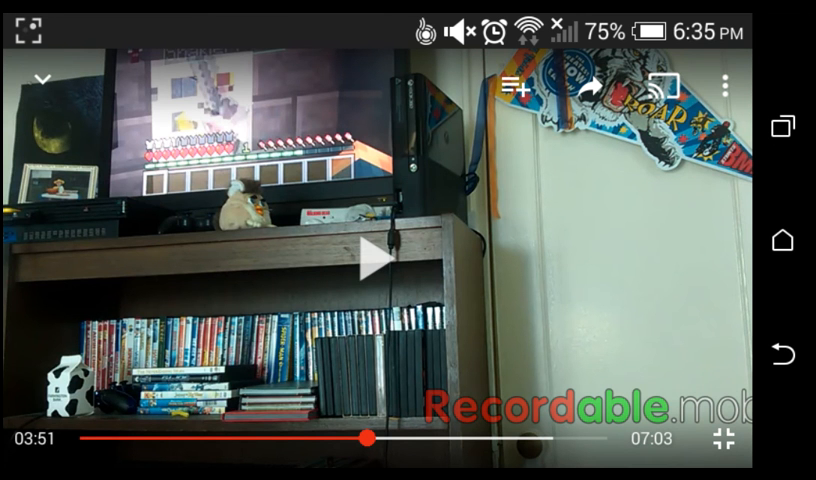
left_click(378, 256)
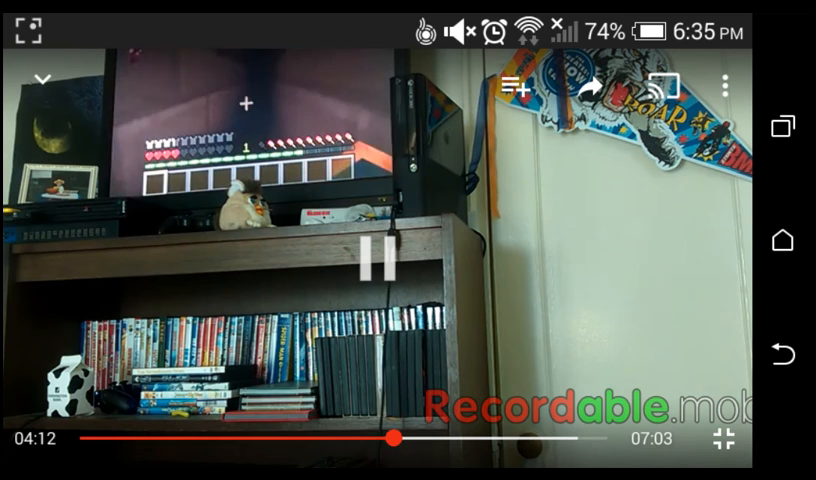
Step: Pause around 4:12 for commentary, then resume so playback continues past 5:22
left_click(378, 268)
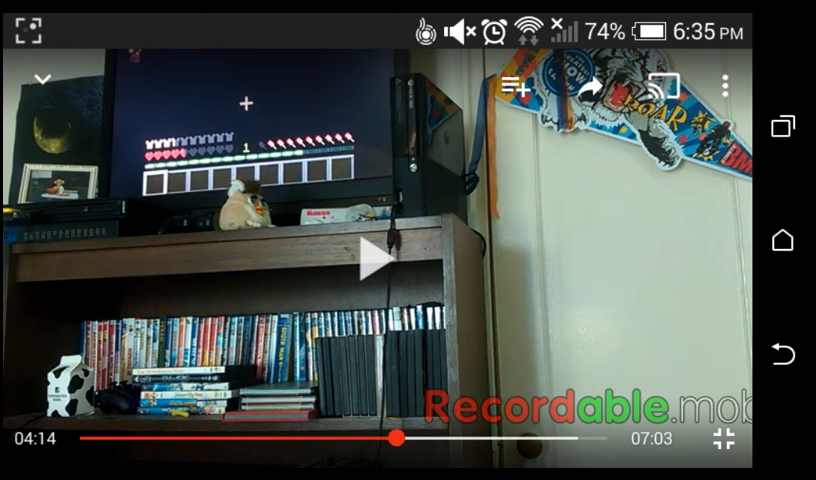
left_click(376, 262)
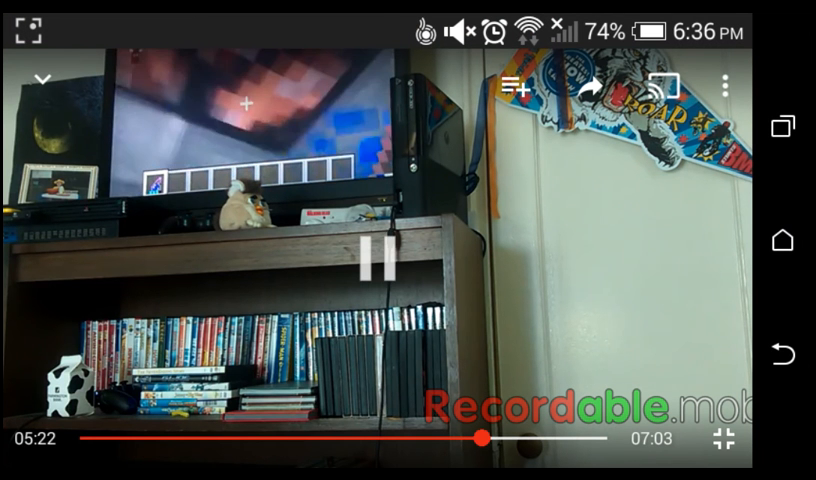
Step: Pause for commentary, pause again at 5:44, then resume playback at 5:45
left_click(384, 264)
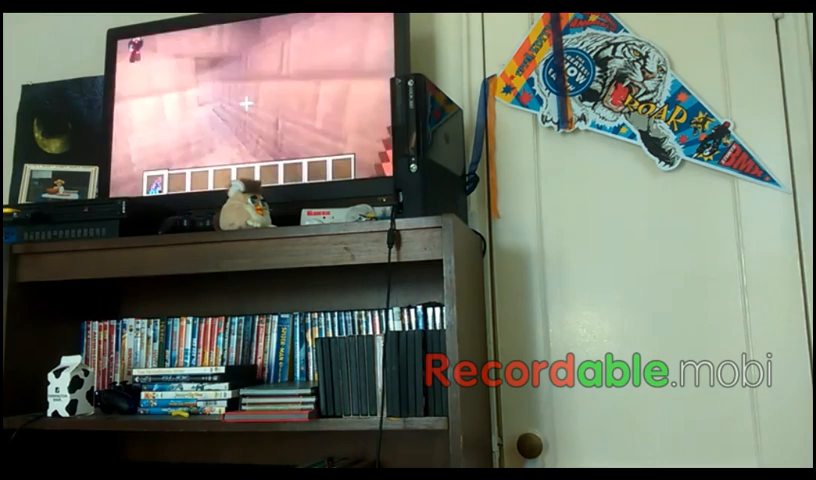
left_click(408, 240)
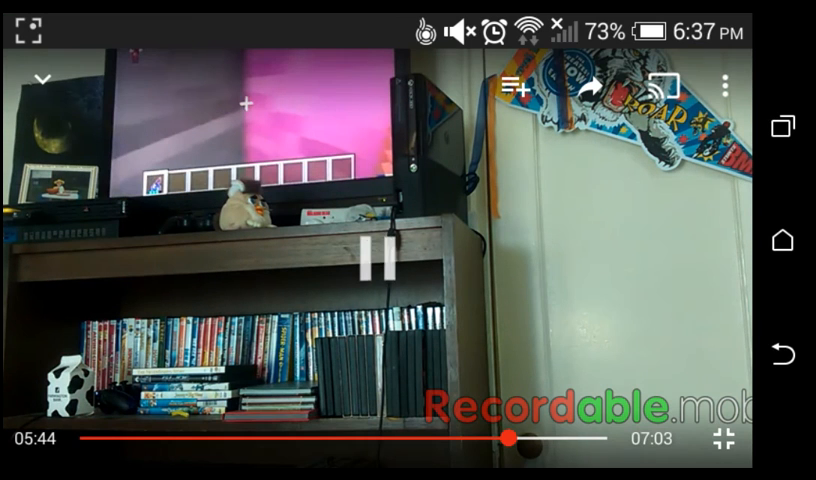
left_click(376, 262)
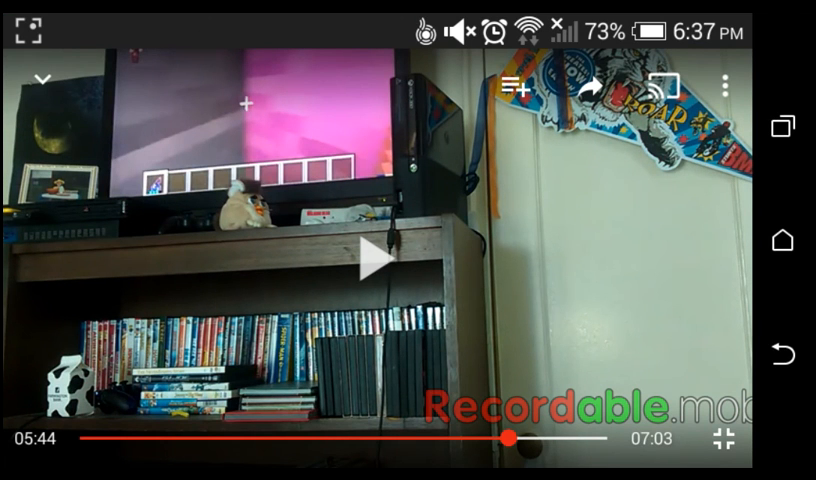
left_click(376, 260)
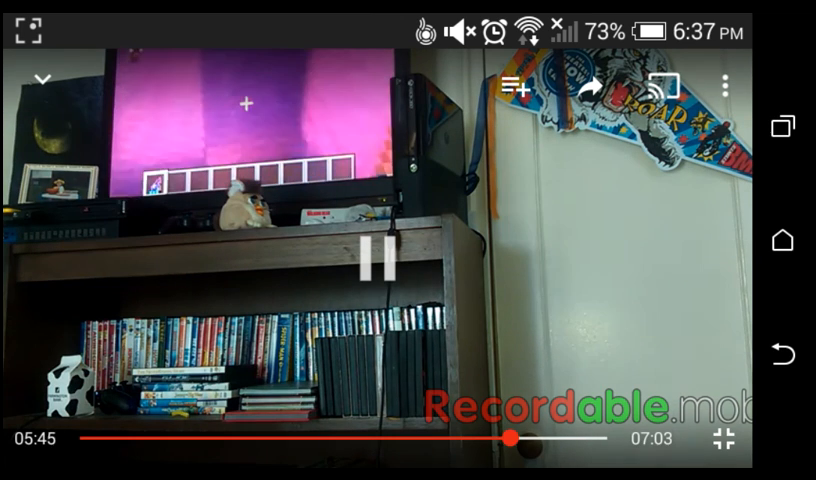